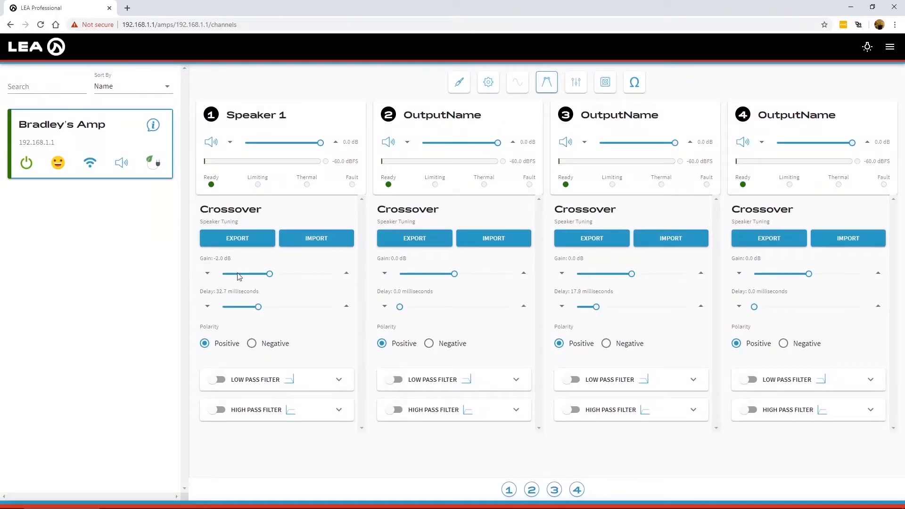
Step: Sweep Speaker 1's gain down to about -12.8 dB and back to -2.0 dB, then its delay up to 100 ms and back to 43.5 ms
drag(273, 273, 229, 274)
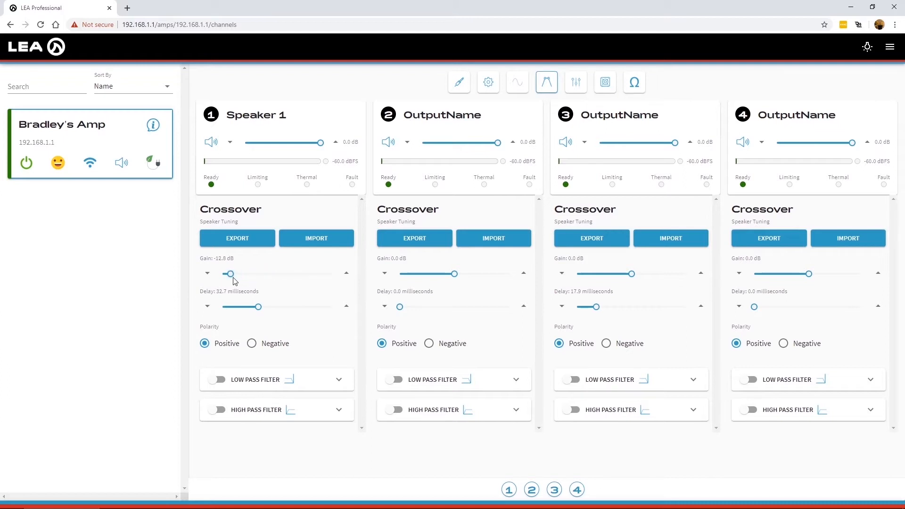
drag(230, 273, 272, 273)
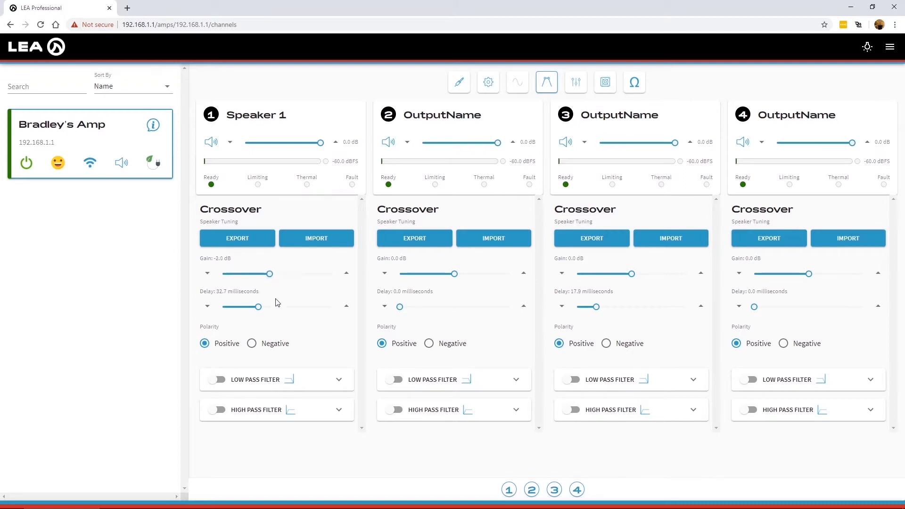
drag(258, 306, 332, 307)
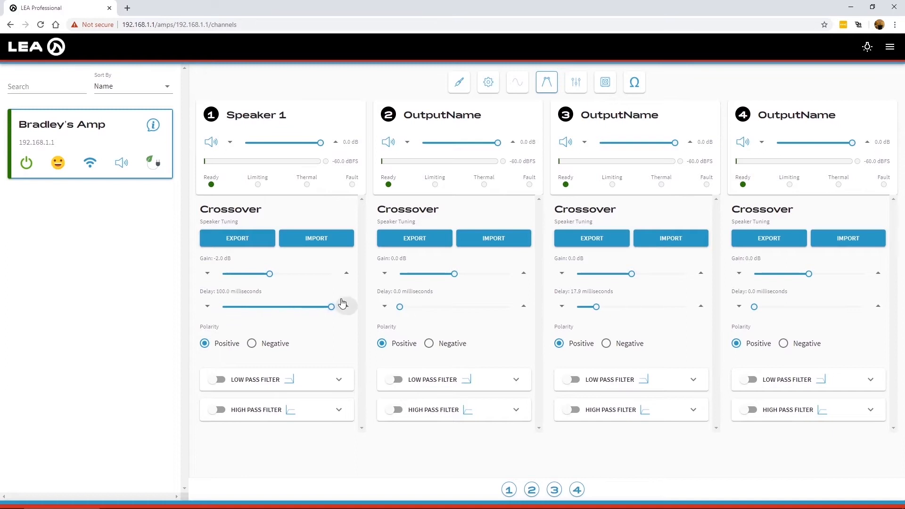
drag(332, 307, 271, 306)
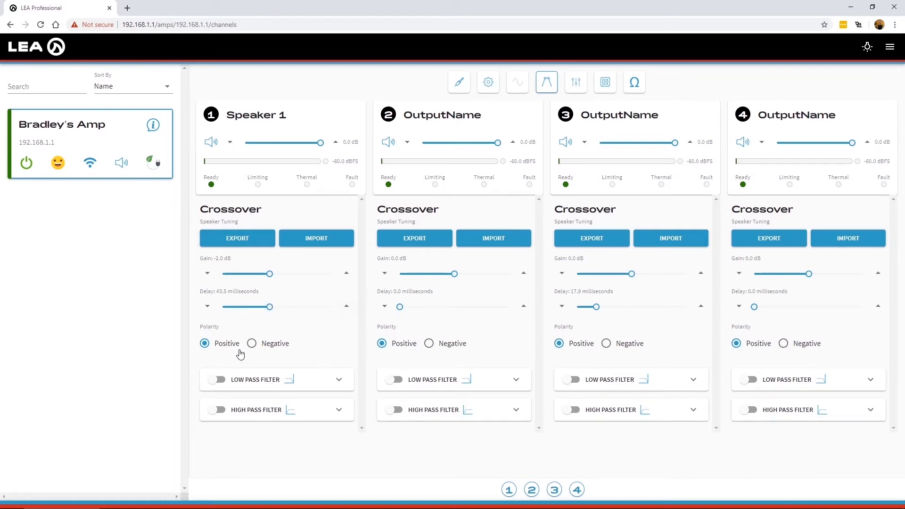
mouse_move(324, 362)
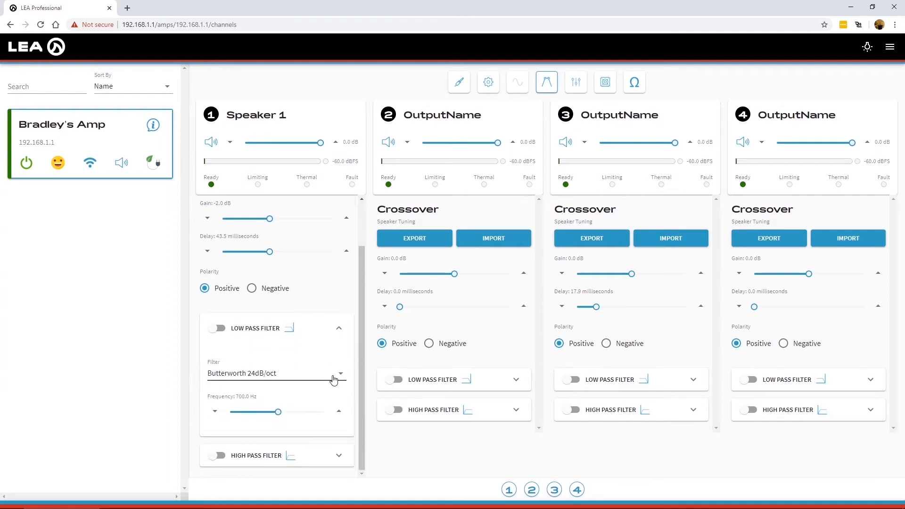
Step: Show Speaker 1's low-pass filter types (Butterworth, Linkwitz-Riley, Bessel) over the current Butterworth 24dB/oct at 700 Hz
click(335, 373)
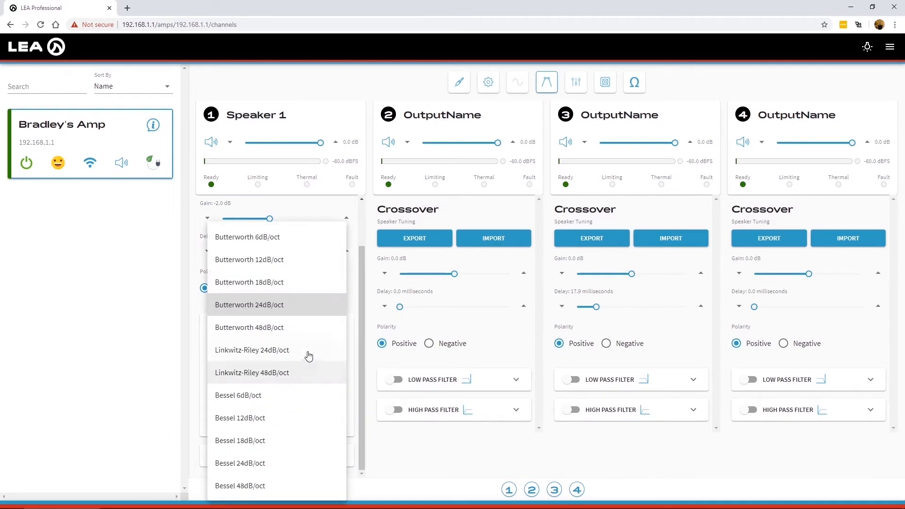
mouse_move(291, 239)
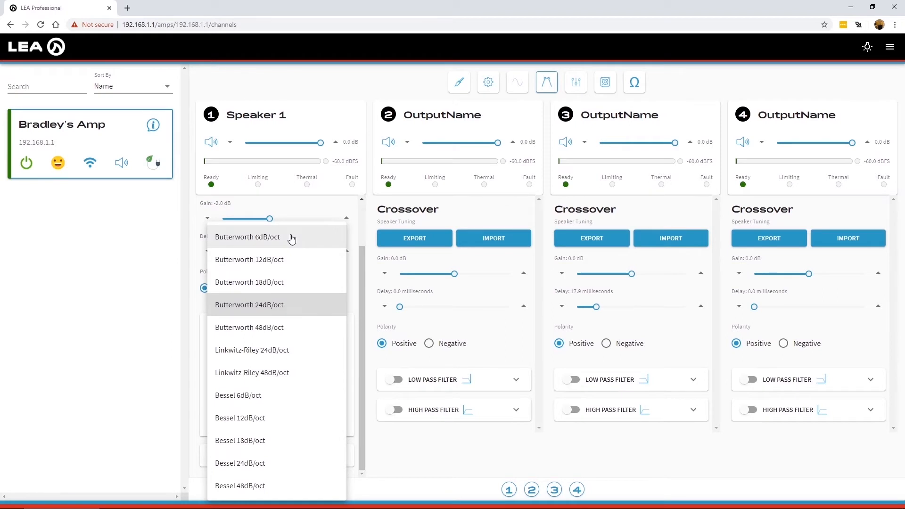
mouse_move(269, 486)
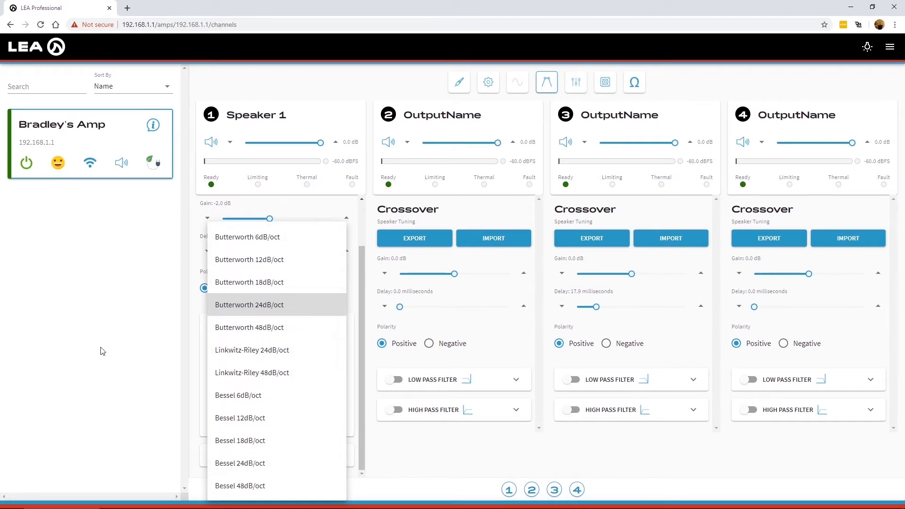
Step: Close the filter type list, leaving Speaker 1's low-pass at Butterworth 24dB/oct, 700 Hz
click(250, 305)
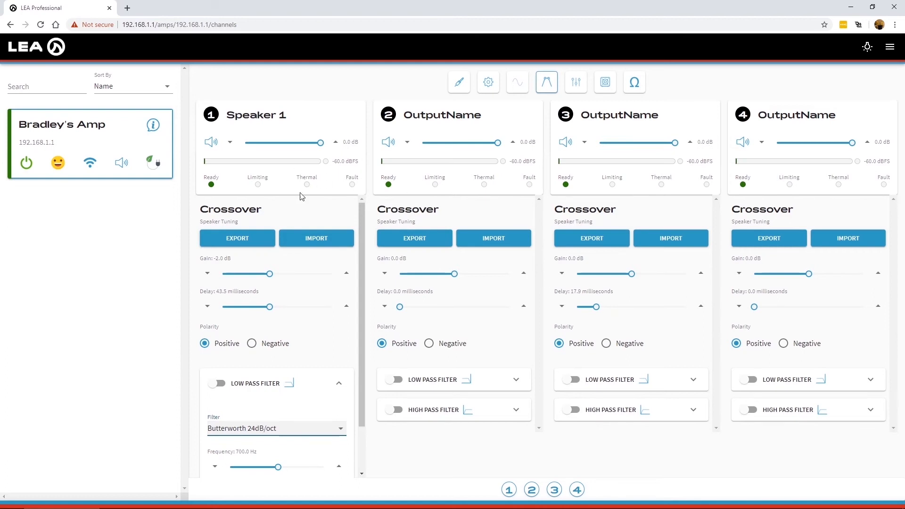
mouse_move(291, 203)
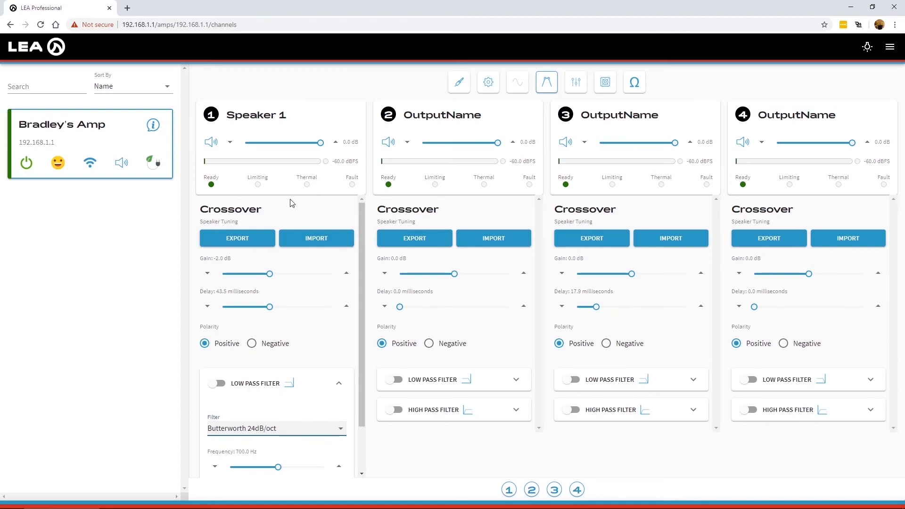